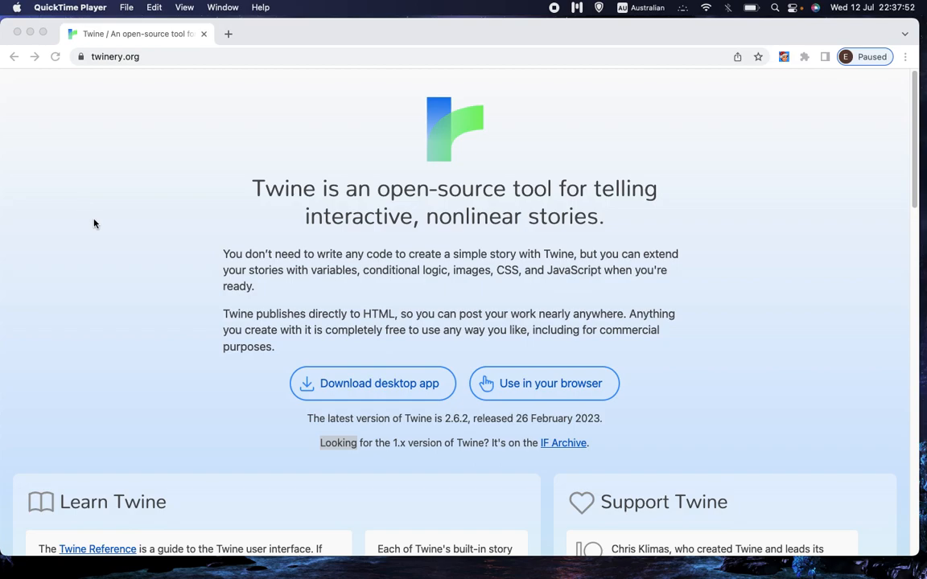
mouse_move(98, 218)
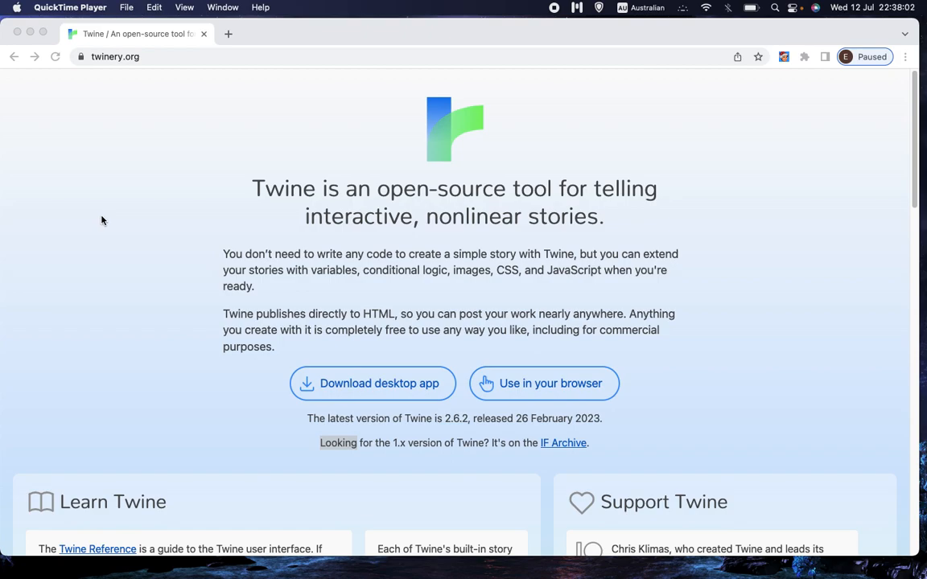
mouse_move(548, 304)
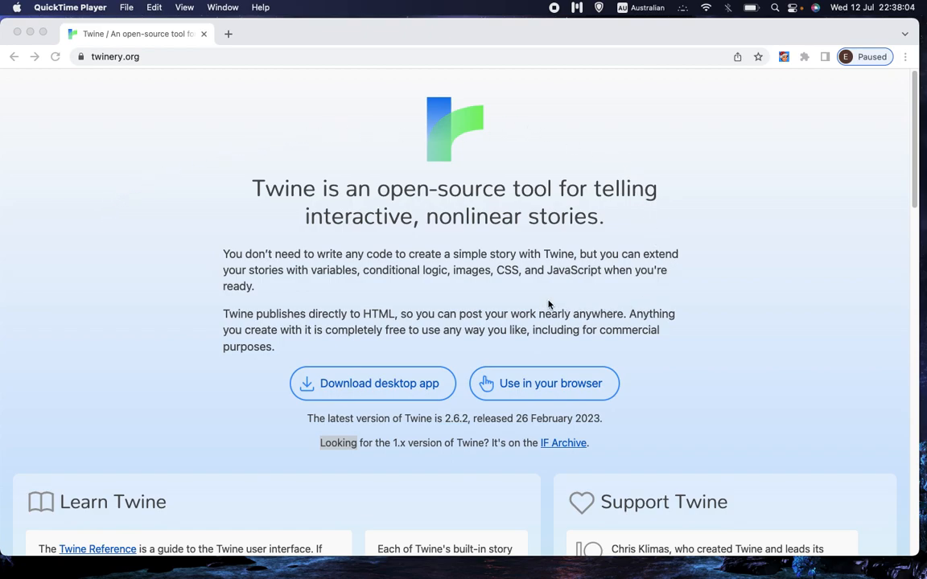
mouse_move(423, 283)
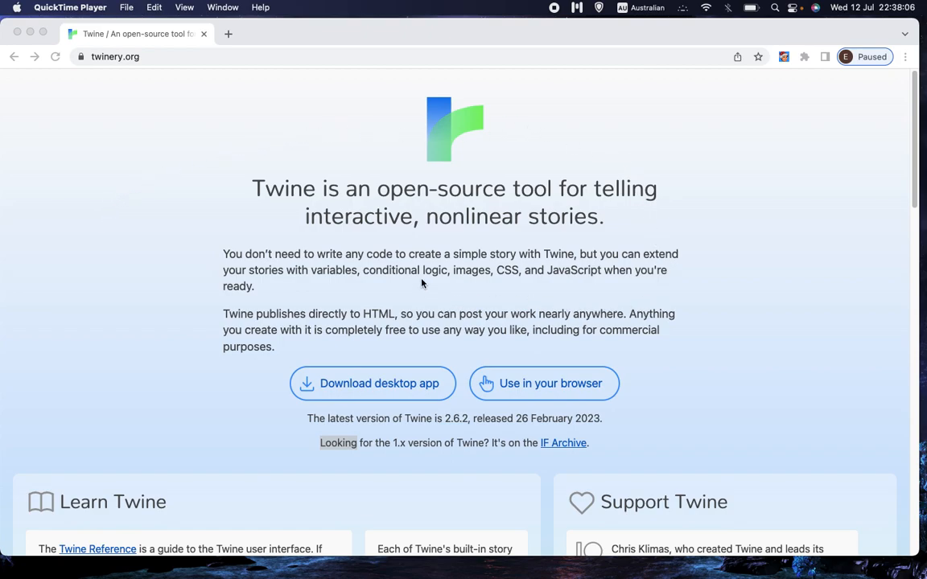
mouse_move(480, 306)
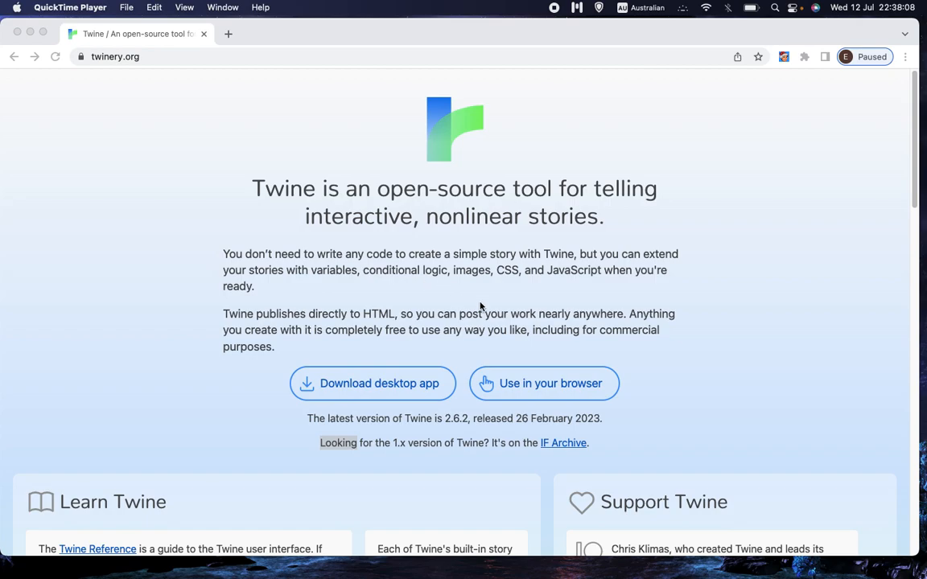
mouse_move(544, 401)
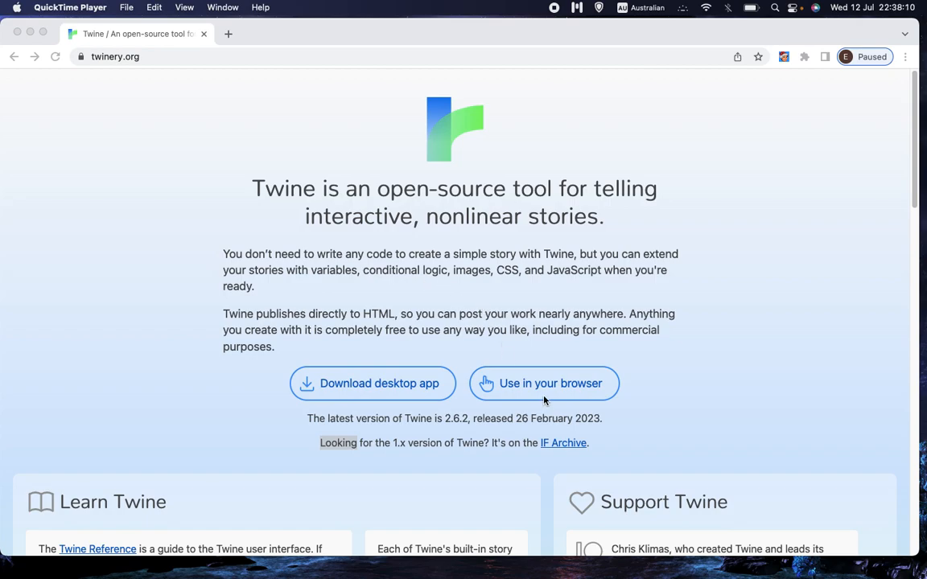
mouse_move(451, 296)
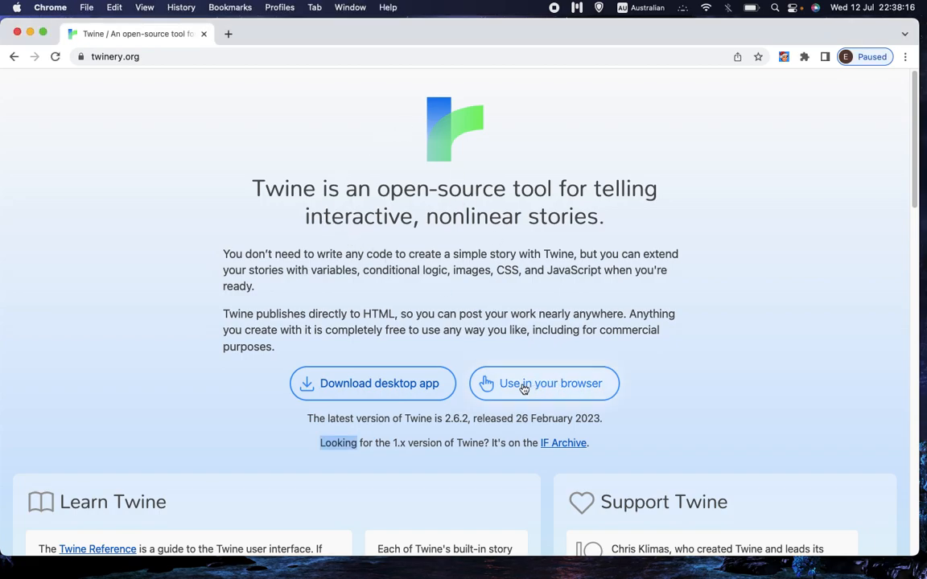
Step: Start Twine in the browser and open The Bridge story's passage map
left_click(543, 384)
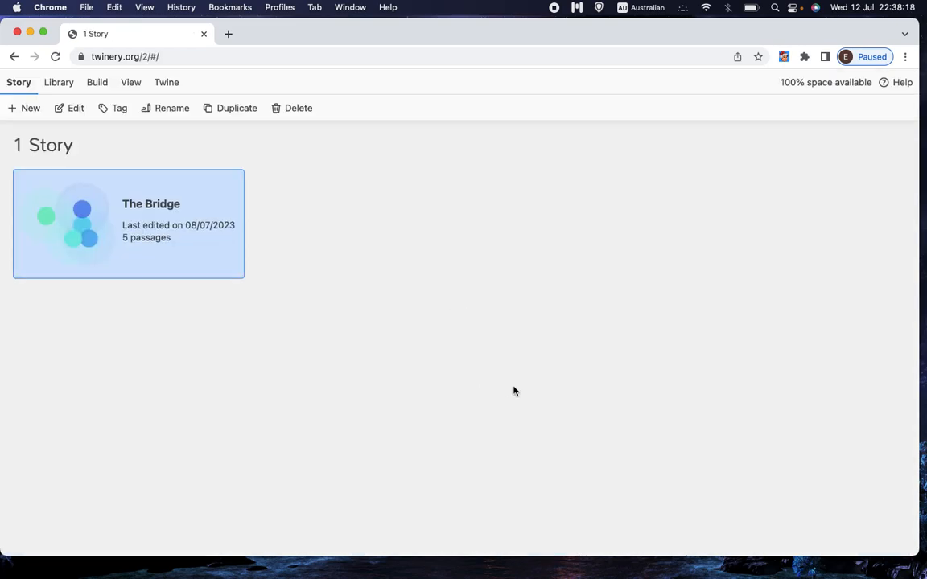
mouse_move(544, 228)
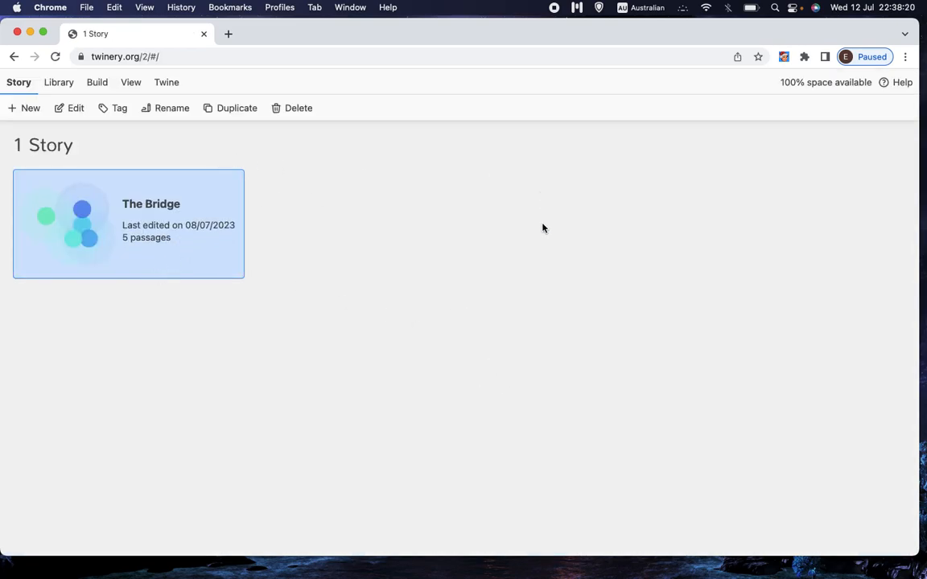
double_click(128, 224)
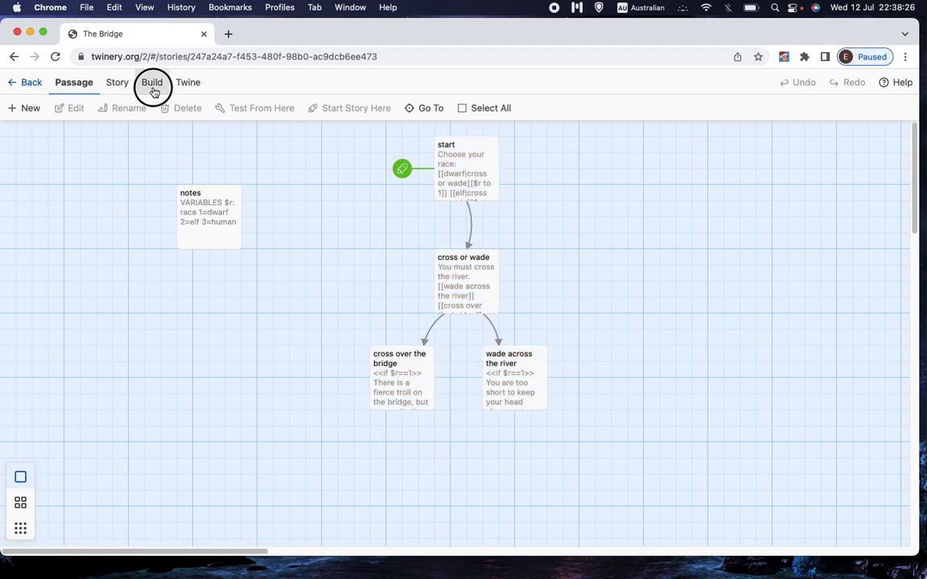
Step: Publish The Bridge to file from the Build tab, downloading The Bridge.html
left_click(151, 82)
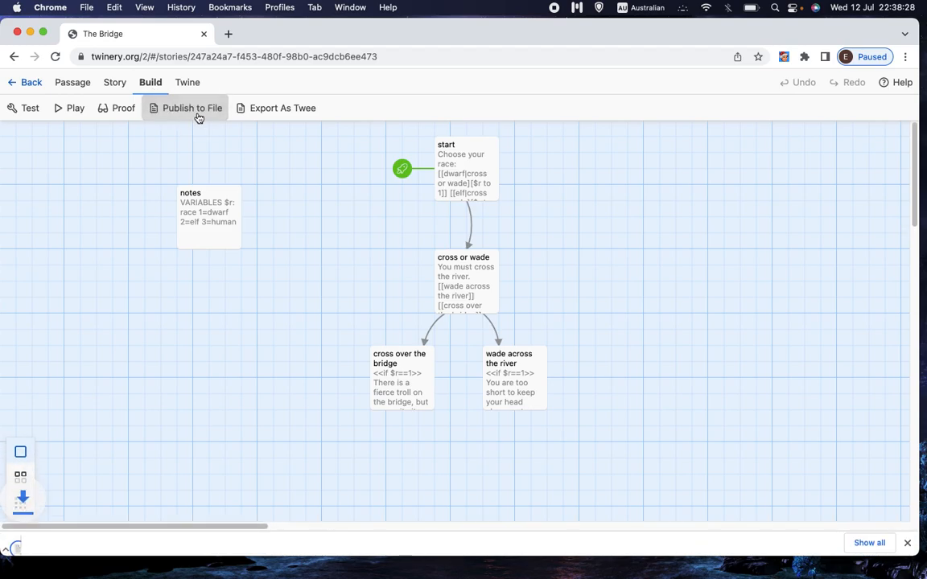
left_click(191, 108)
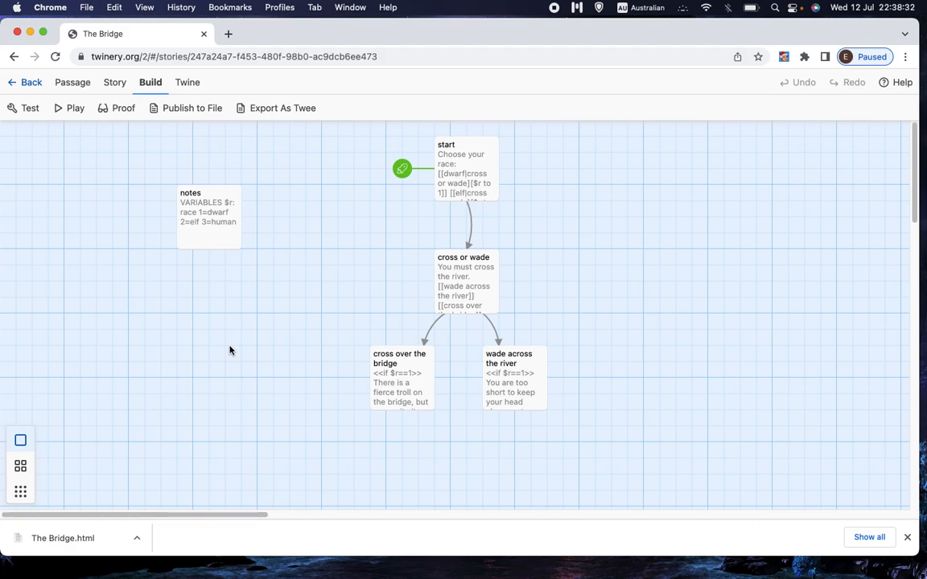
mouse_move(174, 507)
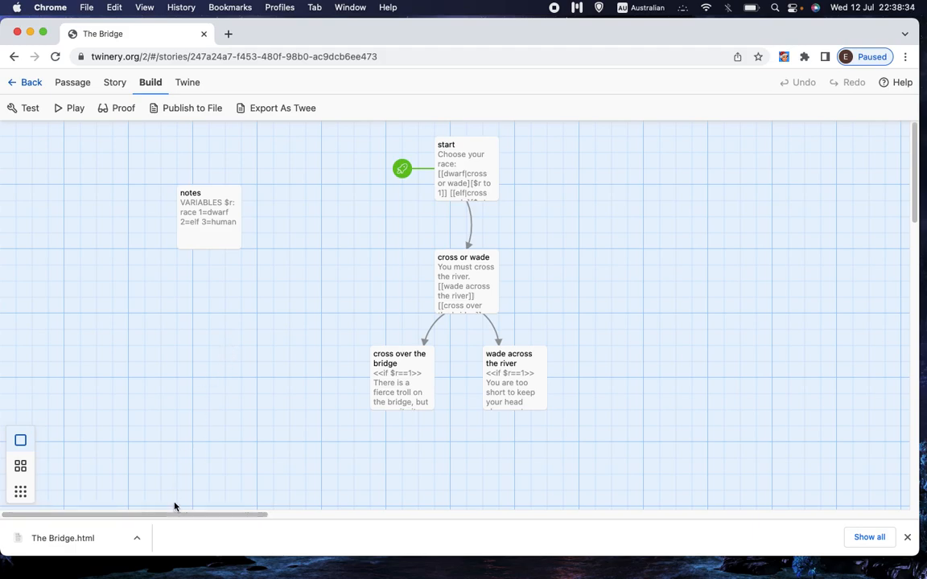
mouse_move(406, 515)
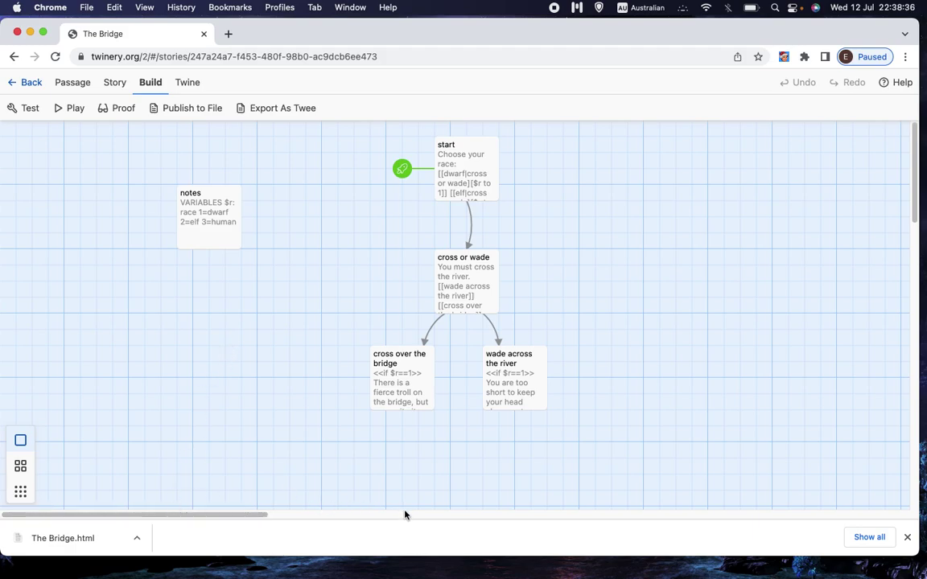
mouse_move(290, 426)
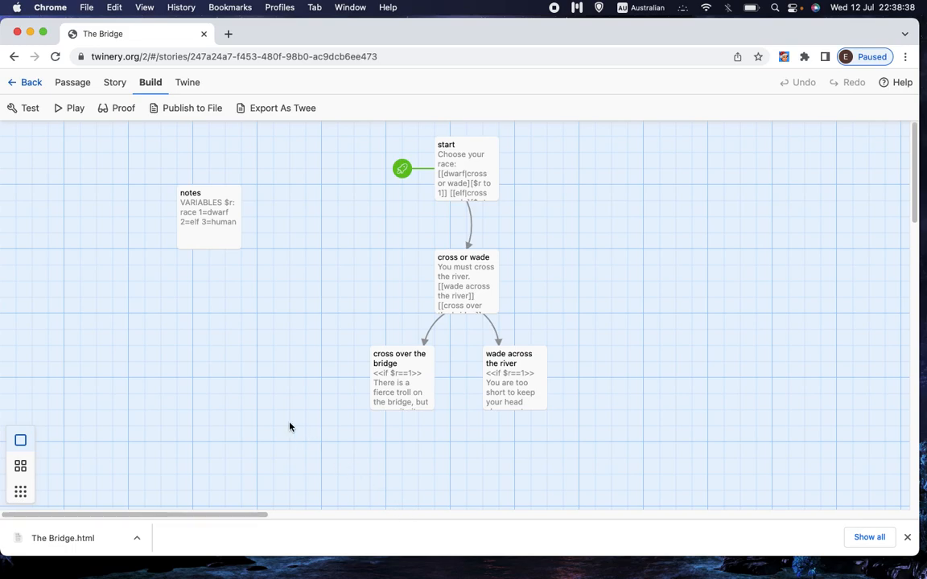
mouse_move(170, 350)
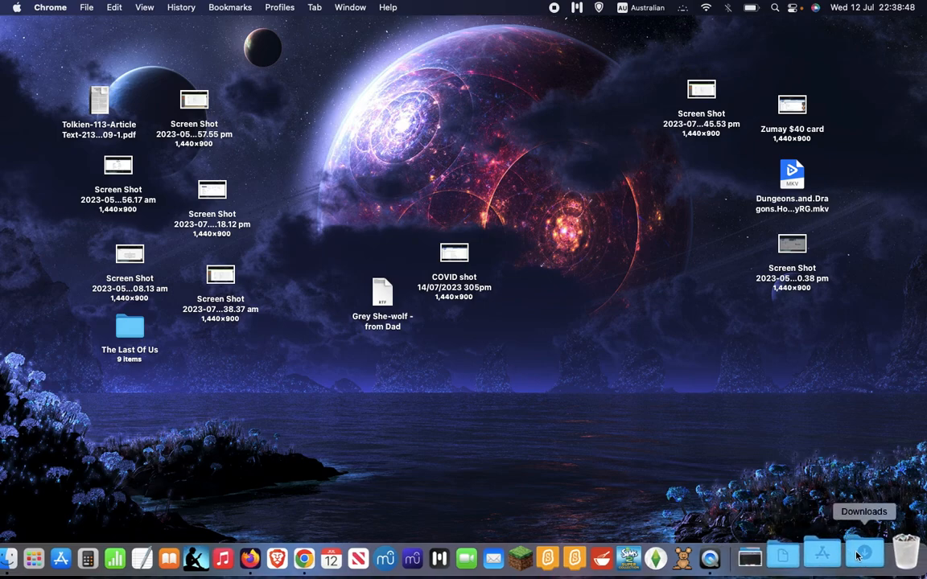
left_click(859, 552)
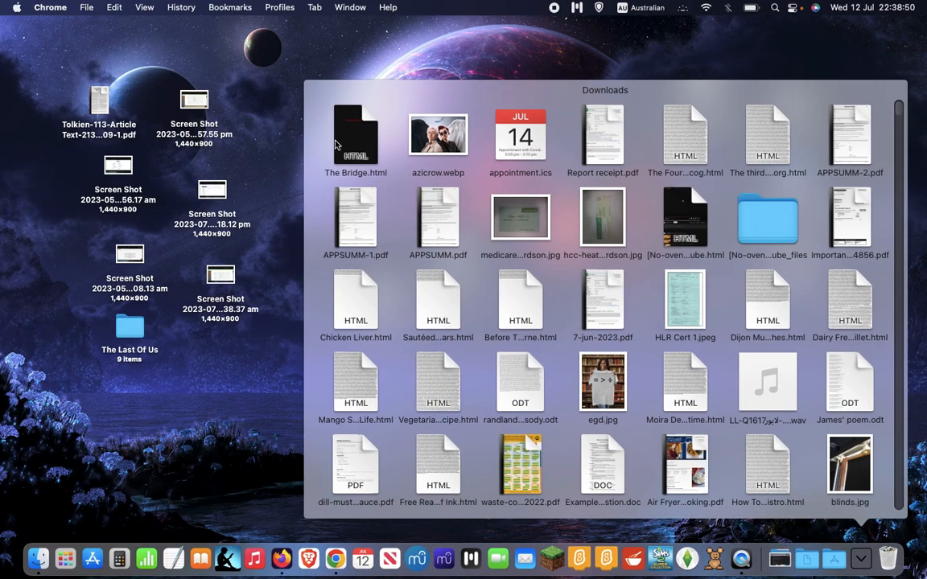
double_click(356, 135)
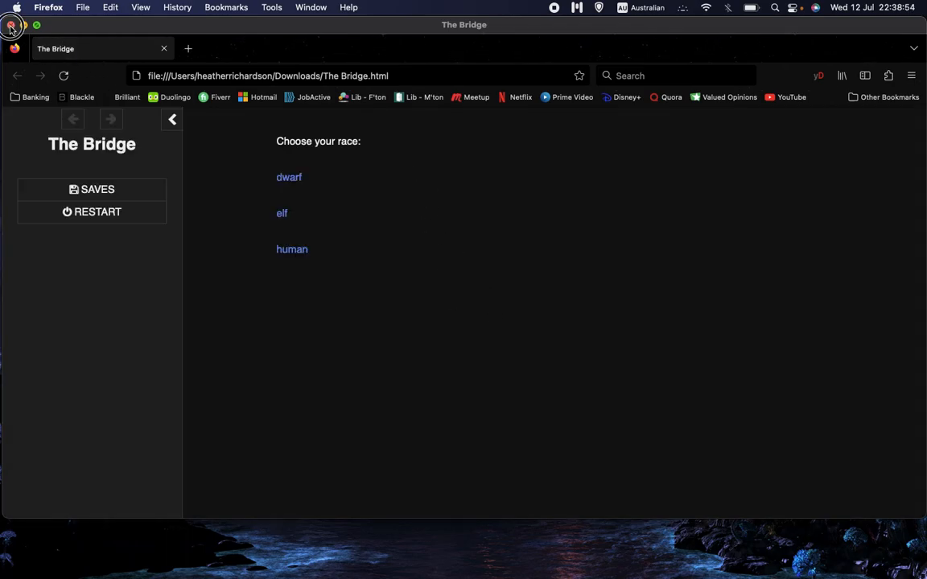
left_click(12, 28)
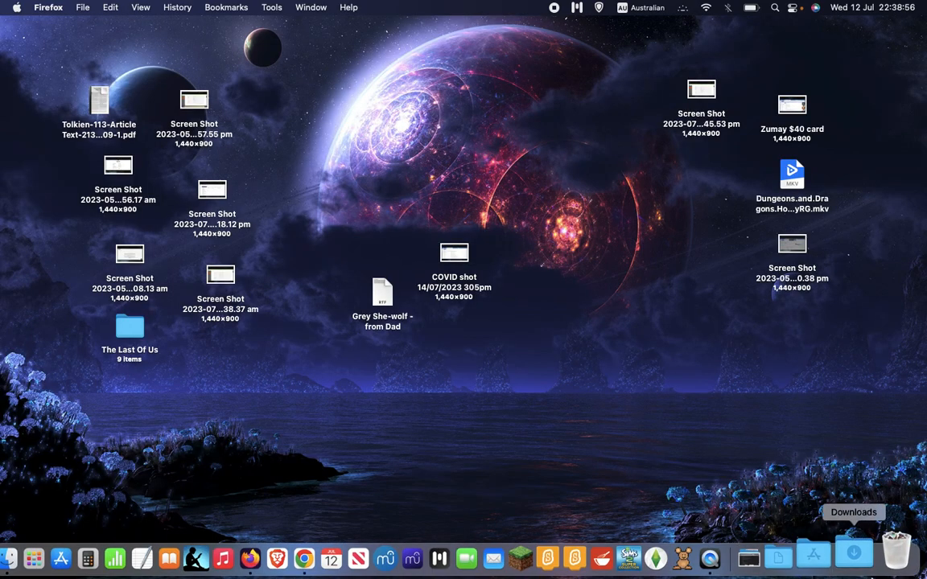
left_click(852, 552)
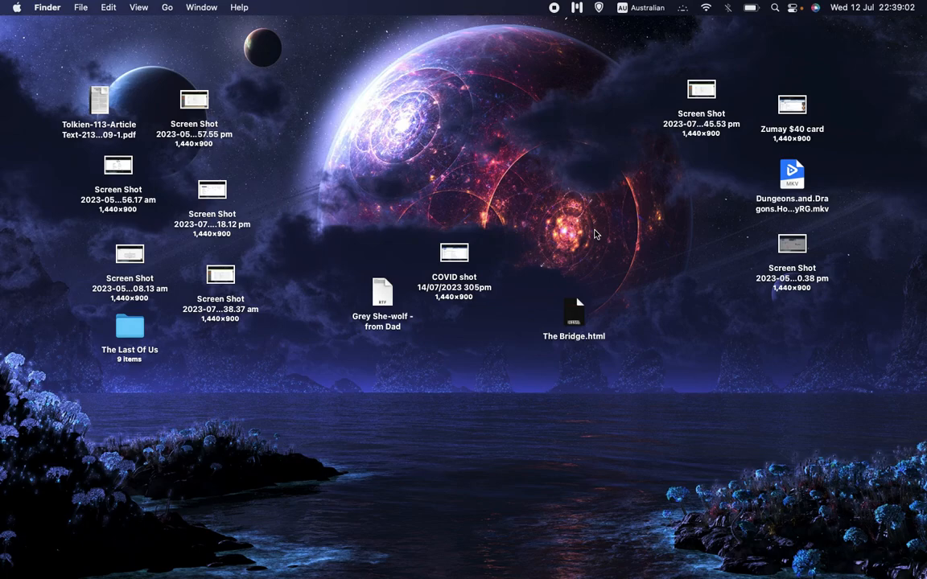
mouse_move(575, 319)
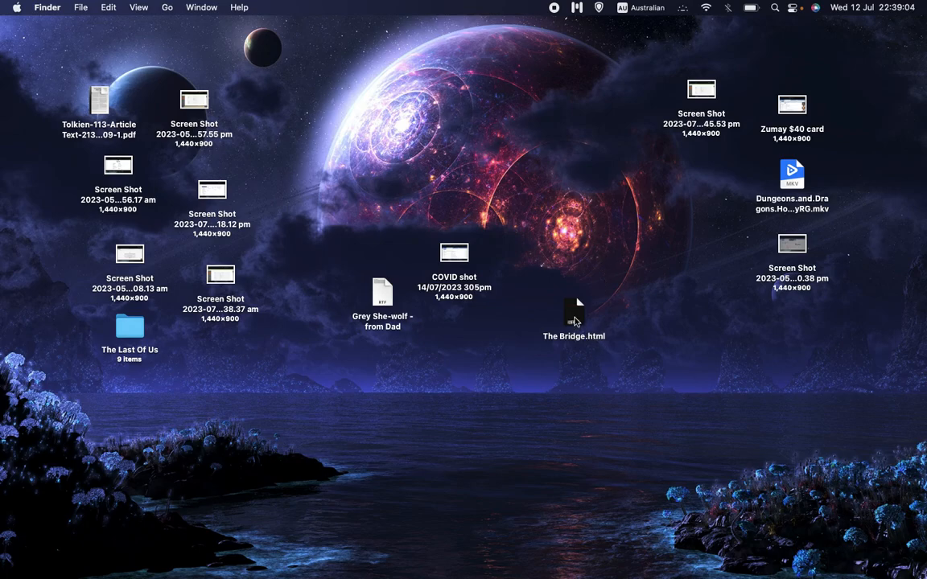
right_click(574, 311)
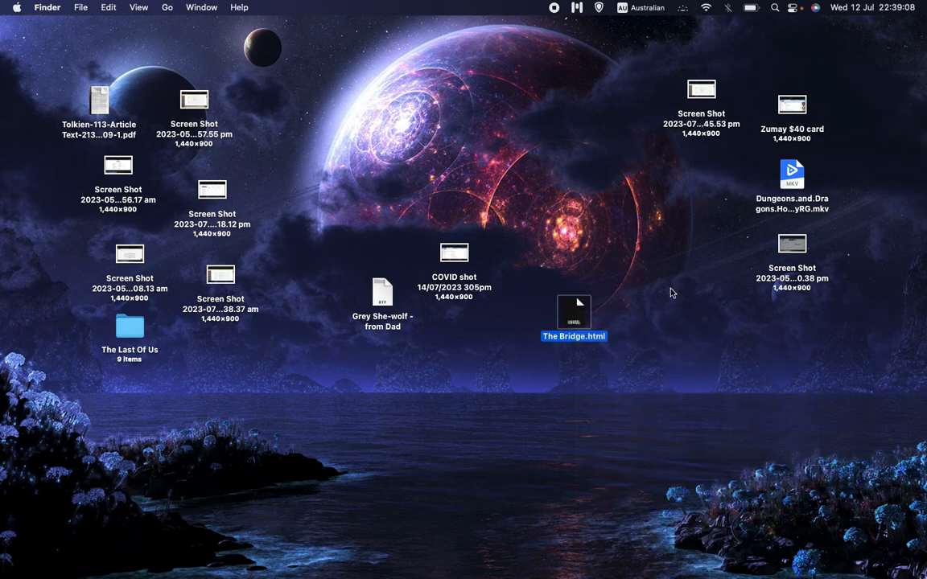
Step: Play The Bridge.html in Chrome, choosing 'cross over the bridge', then go back
double_click(573, 312)
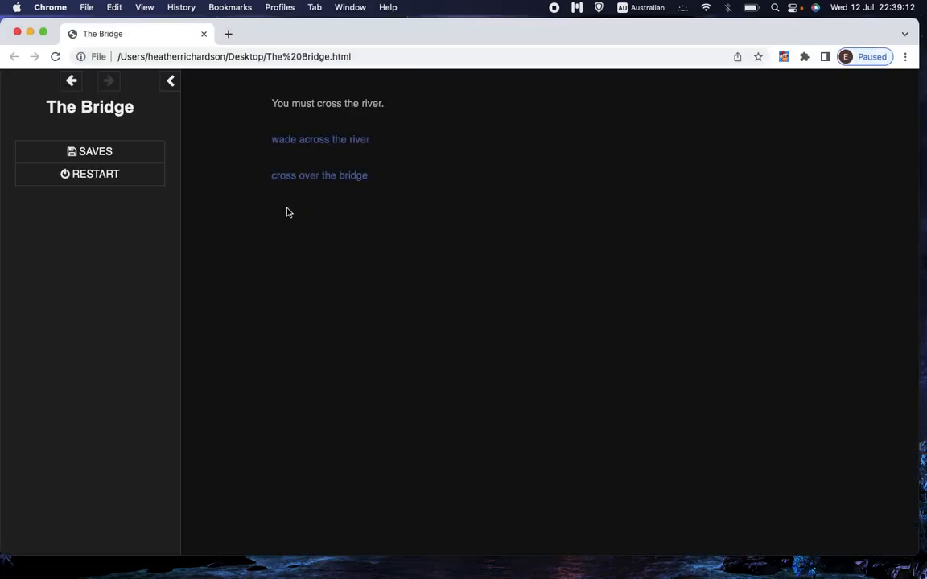
left_click(319, 175)
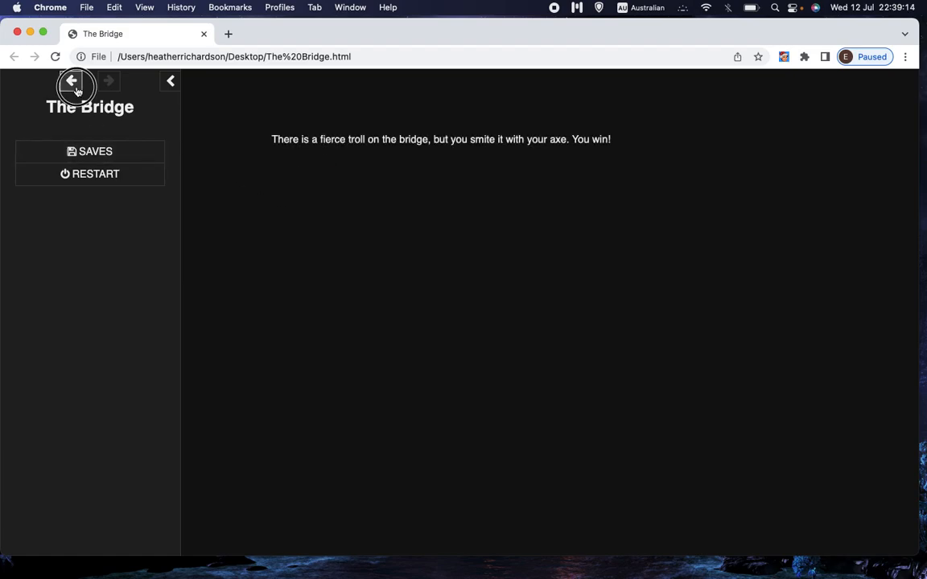
left_click(71, 81)
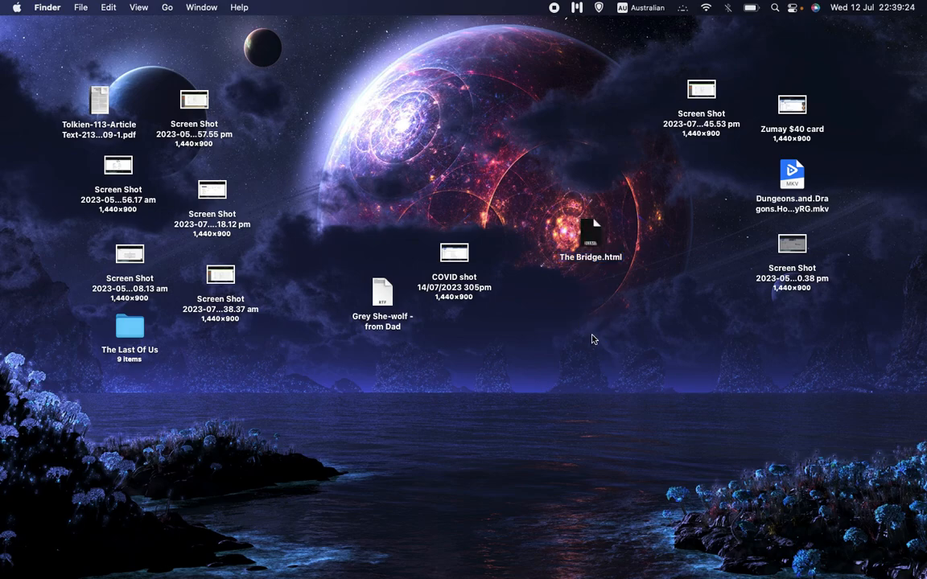
mouse_move(607, 335)
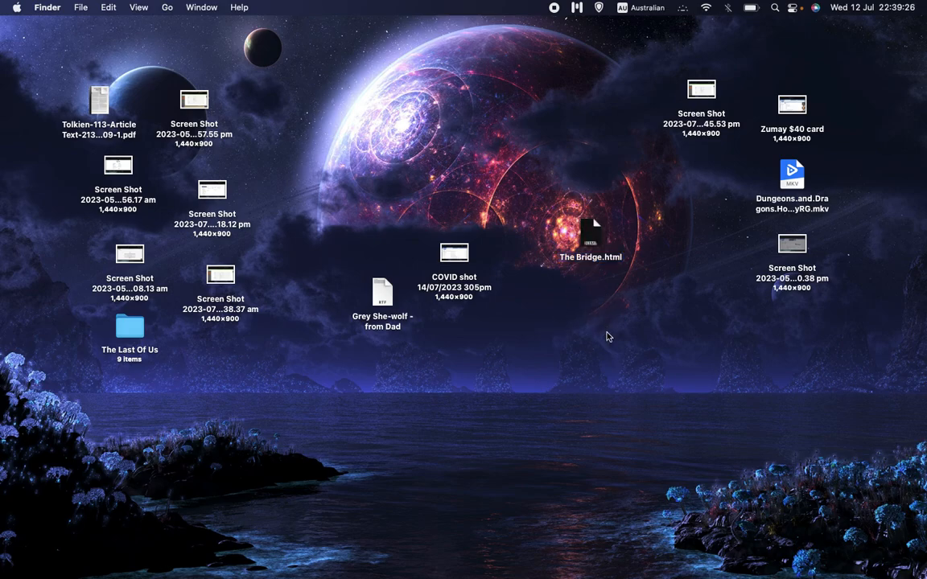
mouse_move(595, 328)
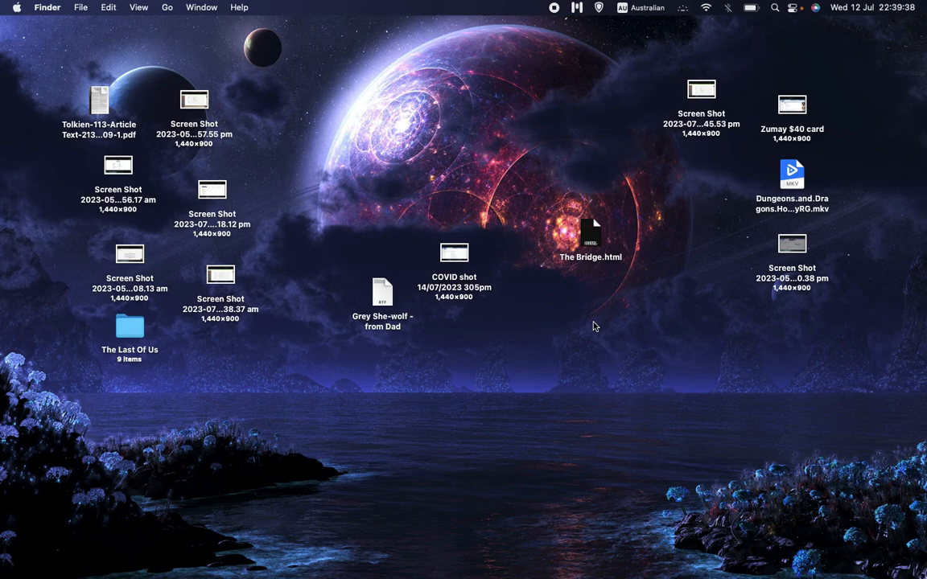
mouse_move(618, 370)
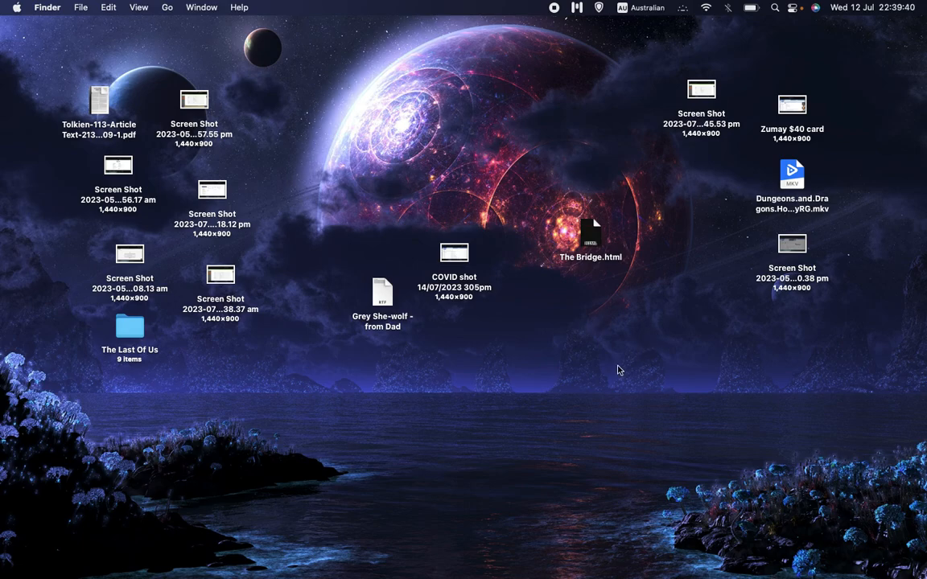
mouse_move(569, 382)
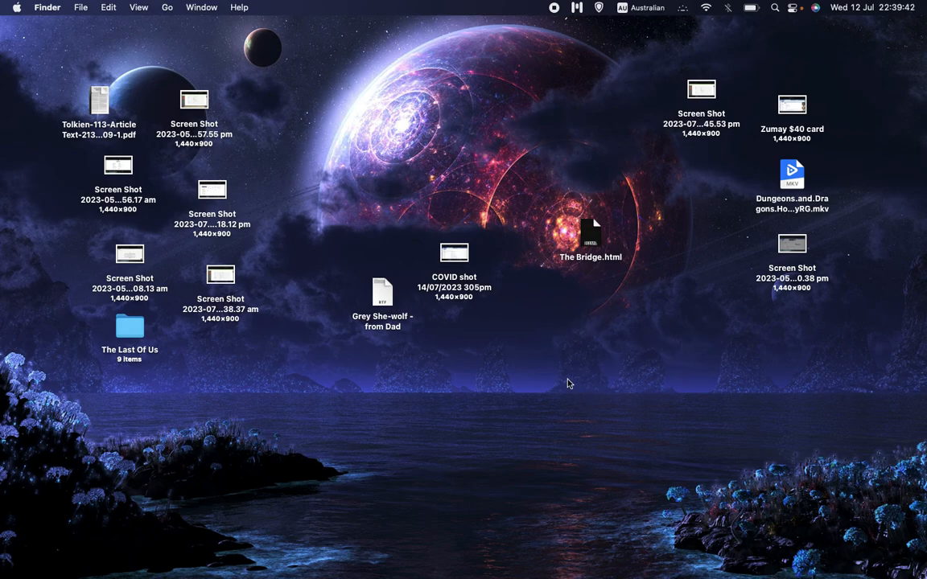
mouse_move(538, 354)
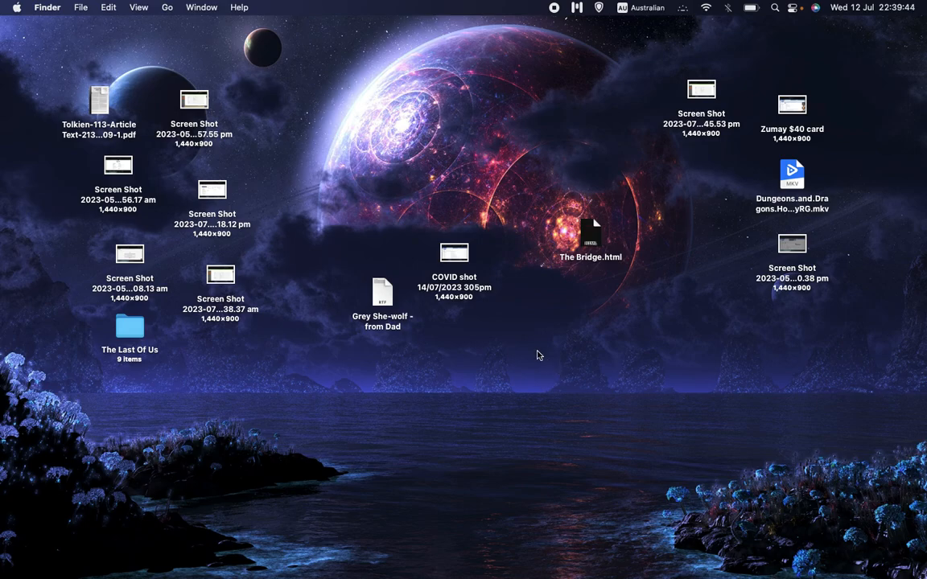
mouse_move(600, 352)
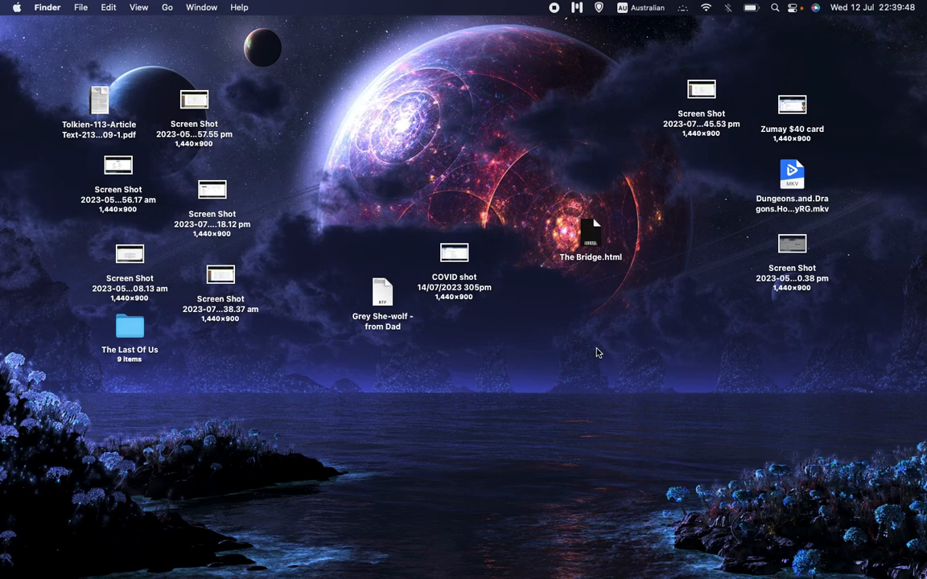
mouse_move(597, 360)
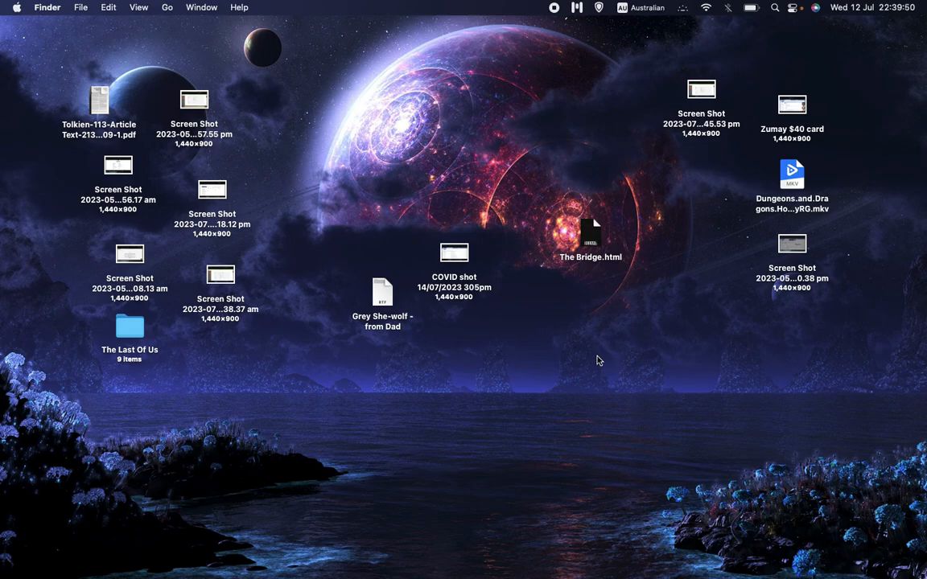
mouse_move(585, 349)
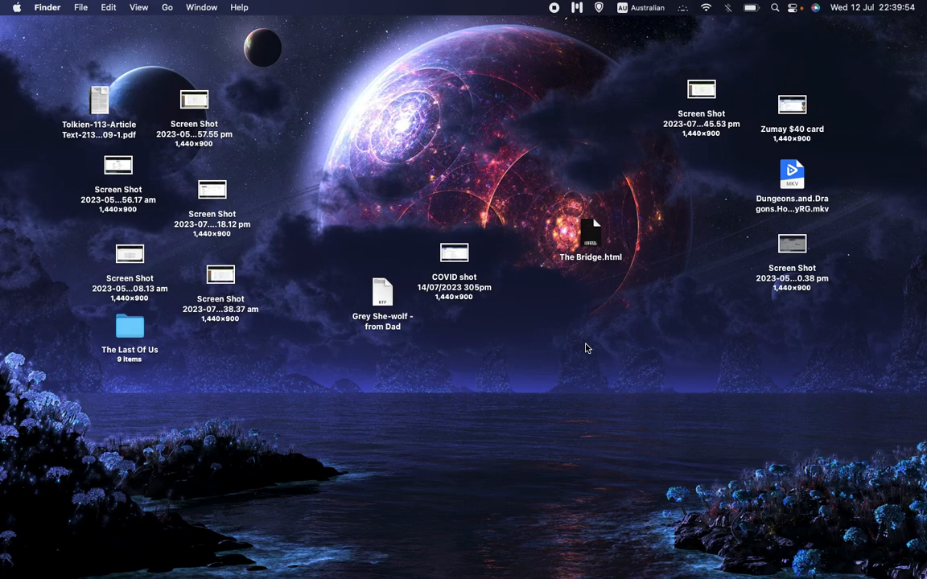
mouse_move(581, 347)
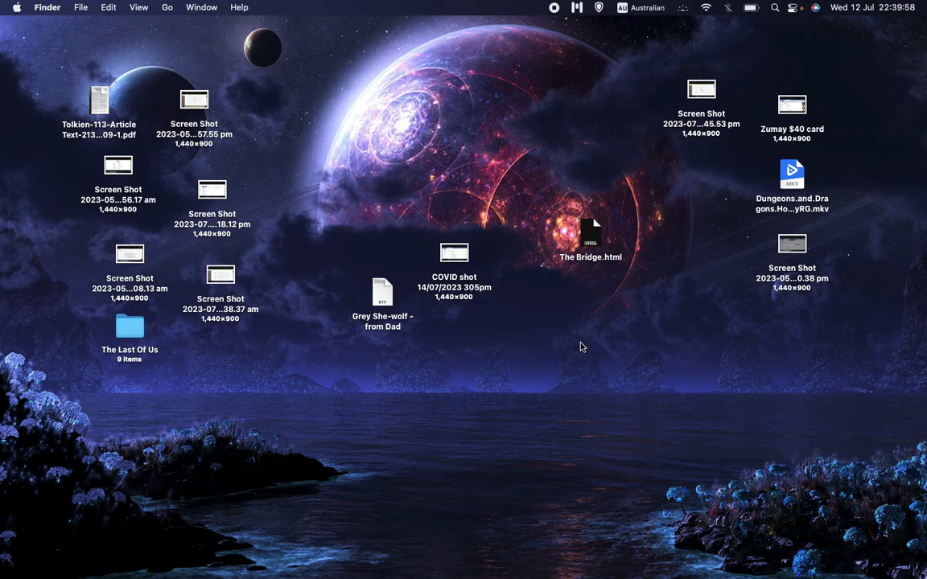
mouse_move(582, 364)
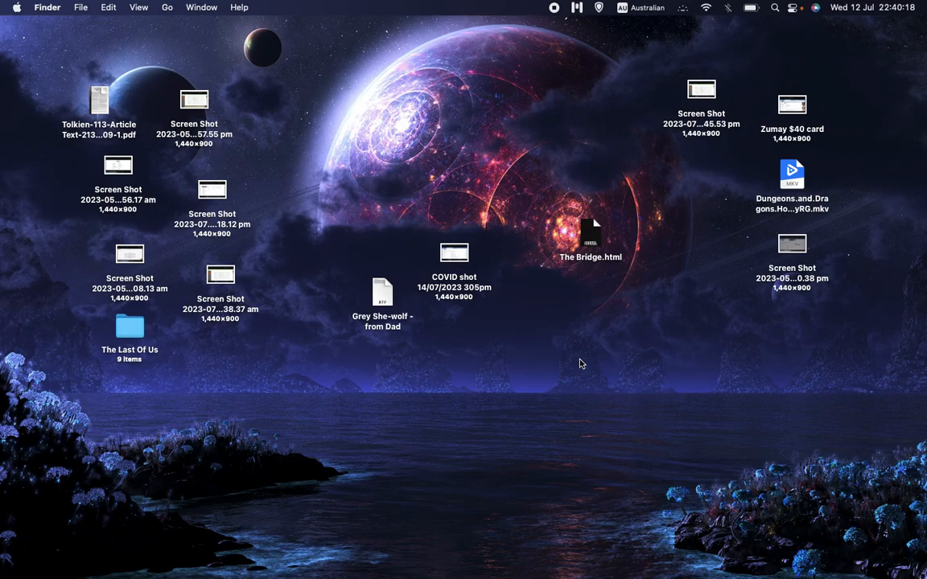
mouse_move(584, 322)
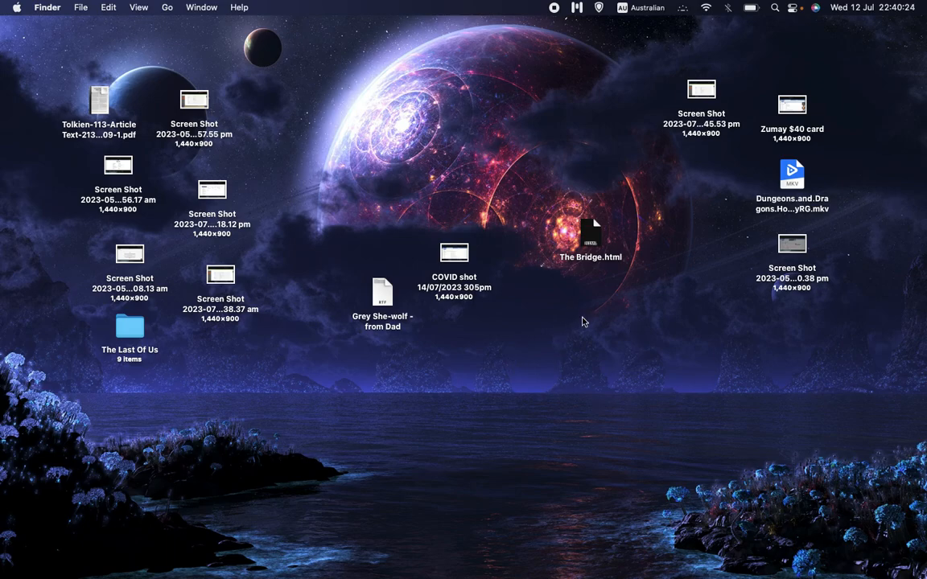
mouse_move(596, 333)
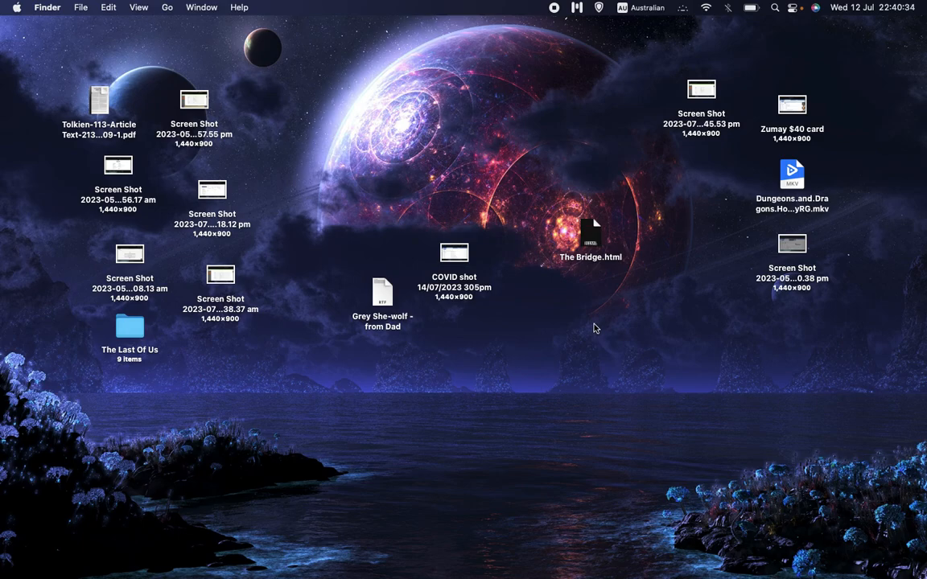
mouse_move(588, 262)
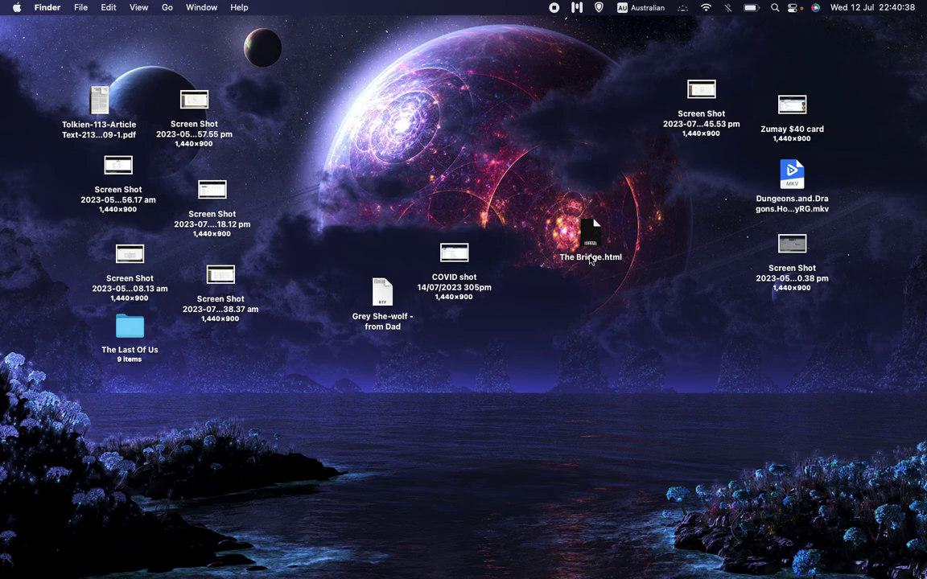
Step: Move The Bridge.html lower on the desktop and deselect it
left_click_drag(591, 241, 592, 310)
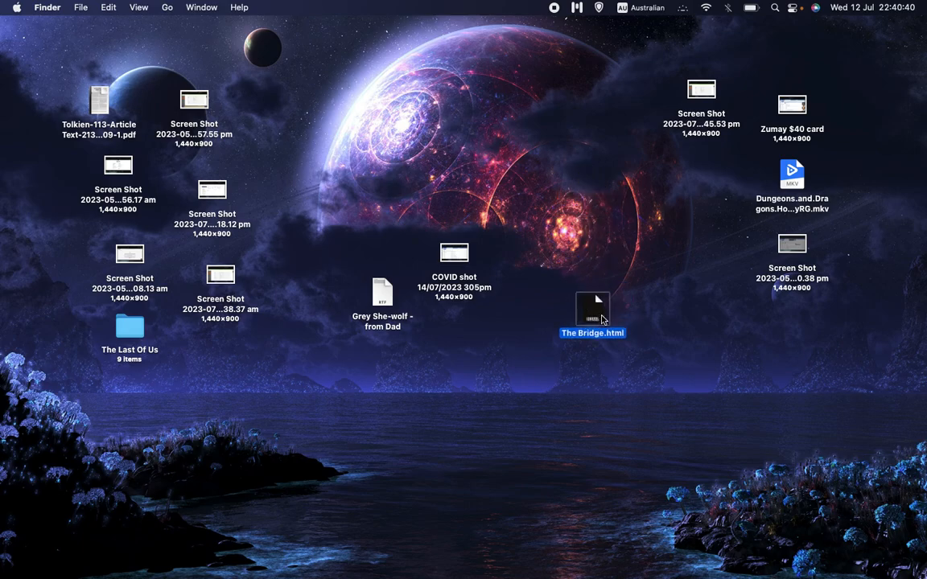
left_click(603, 192)
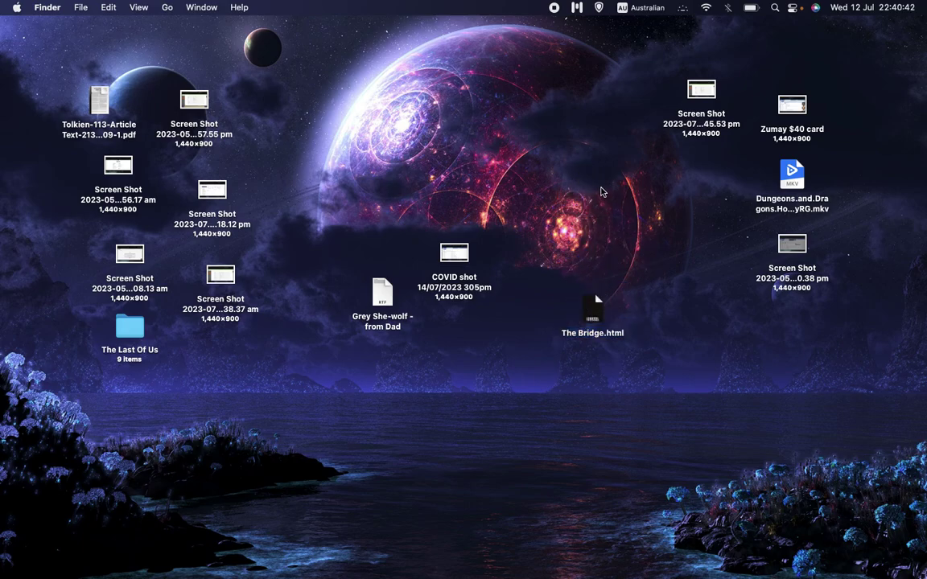